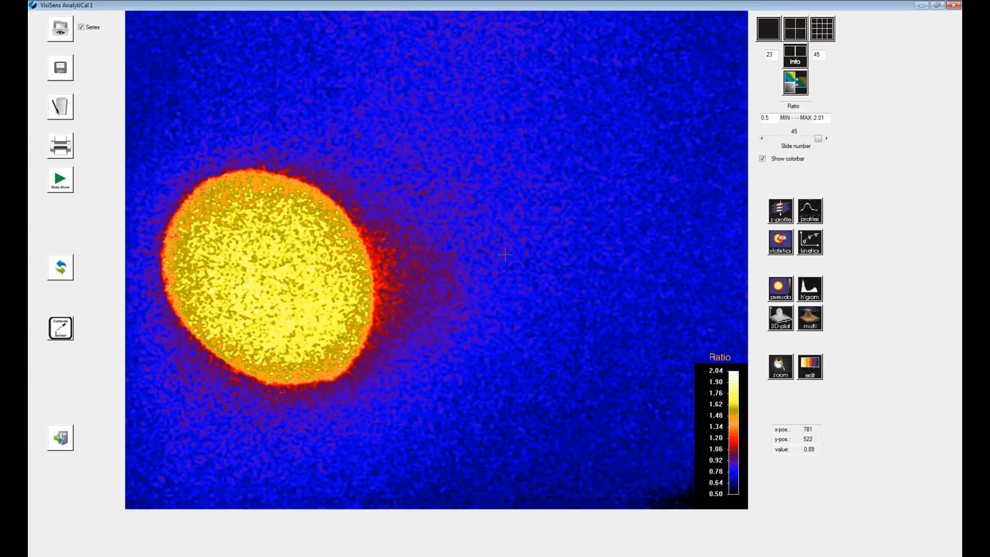
{"action": "mouse_move", "coordinate": [60, 327]}
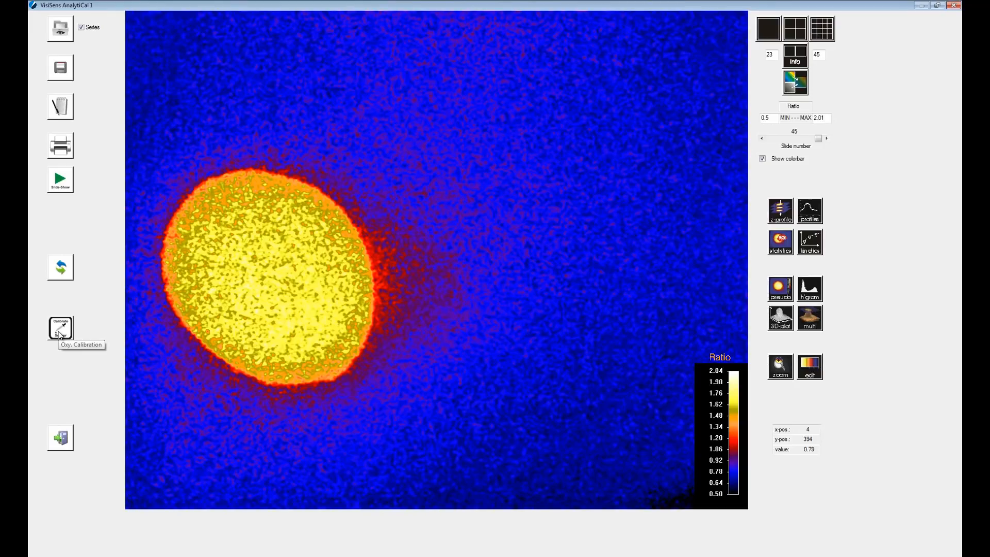
Bring up the Oxy. Calibration panel and select the Ratio cell of the 0% point.
{"action": "left_click", "coordinate": [60, 328]}
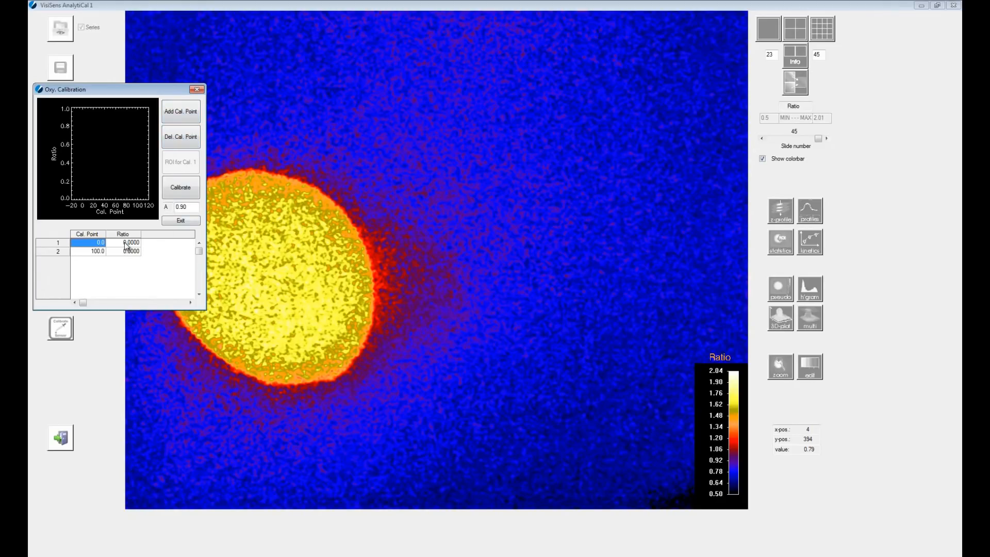
{"action": "left_click", "coordinate": [86, 242]}
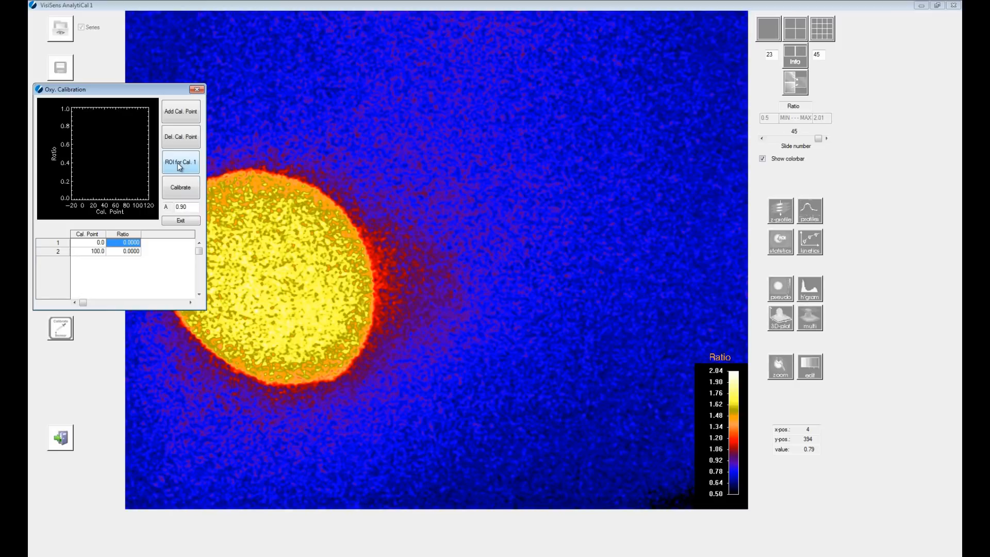
Measure the 0% point's ratio from an ROI drawn inside the bright yellow spot.
{"action": "left_click", "coordinate": [181, 162]}
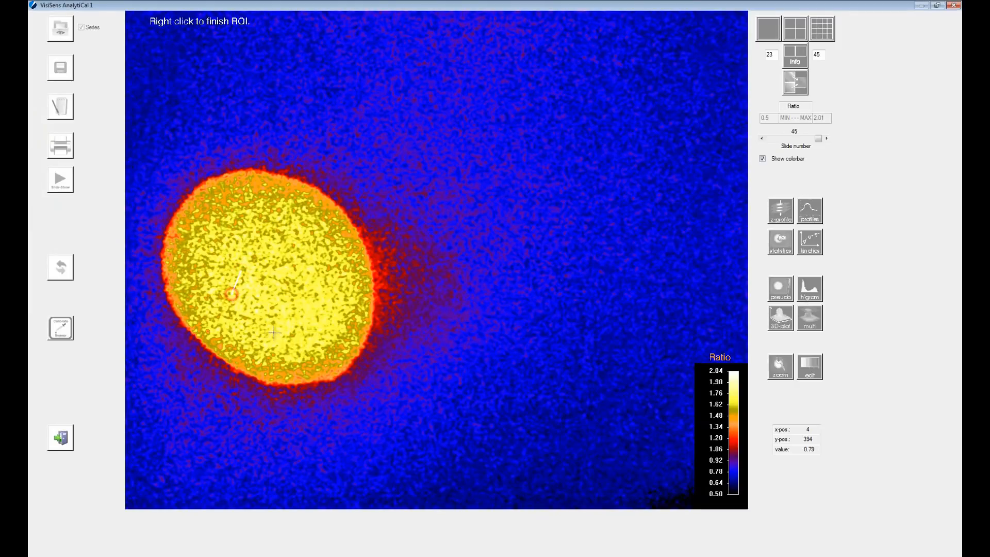
{"action": "left_click", "coordinate": [326, 259]}
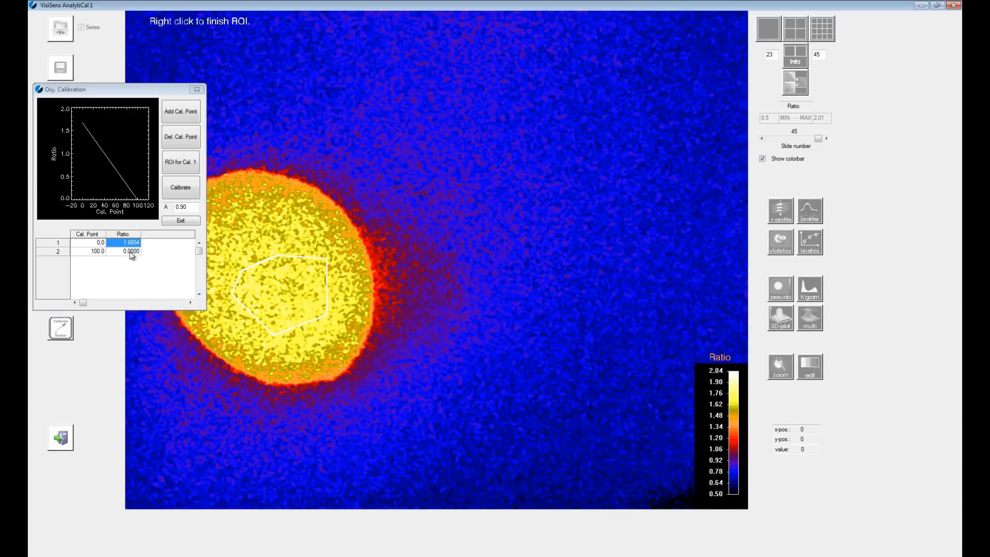
Measure the 100% point's ratio (0.7157) from an ROI in the upper-right background.
{"action": "left_click", "coordinate": [129, 252]}
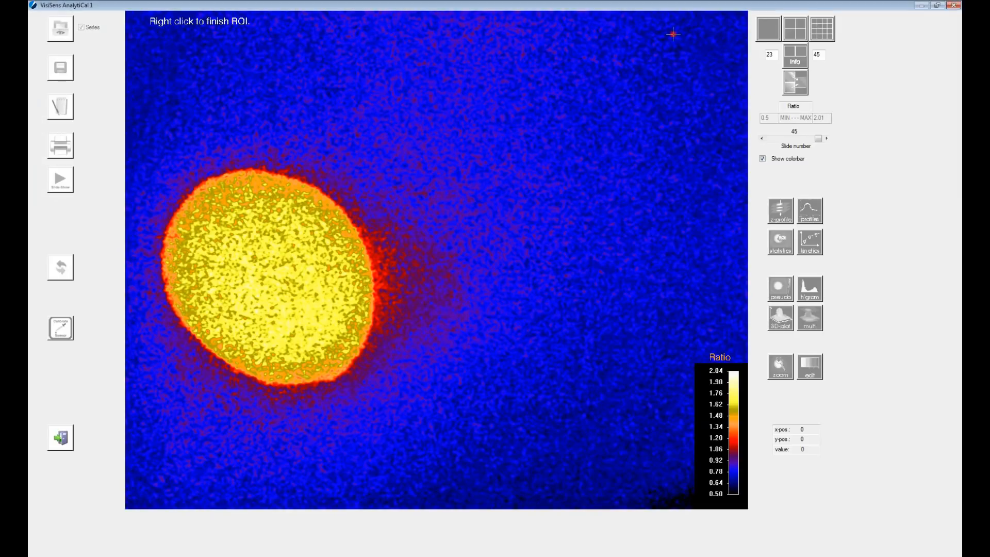
{"action": "left_click", "coordinate": [721, 134]}
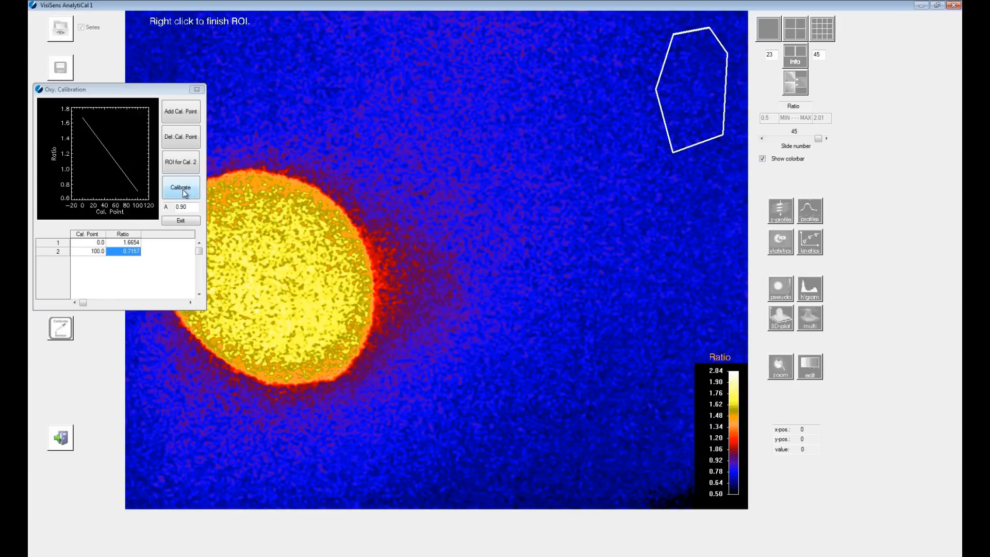
Calibrate the image series into % air saturation maps and dismiss the completion notice.
{"action": "left_click", "coordinate": [181, 188]}
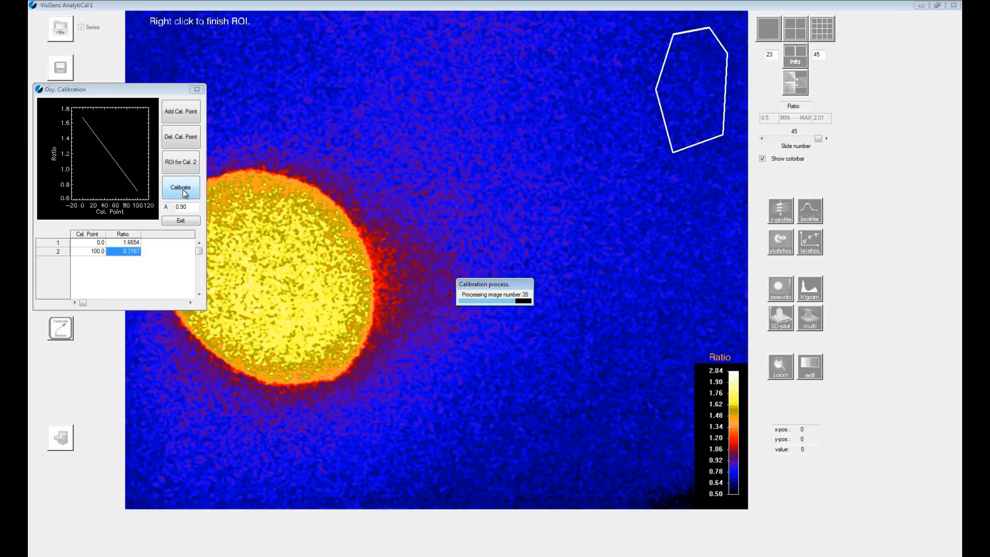
{"action": "left_click", "coordinate": [181, 188]}
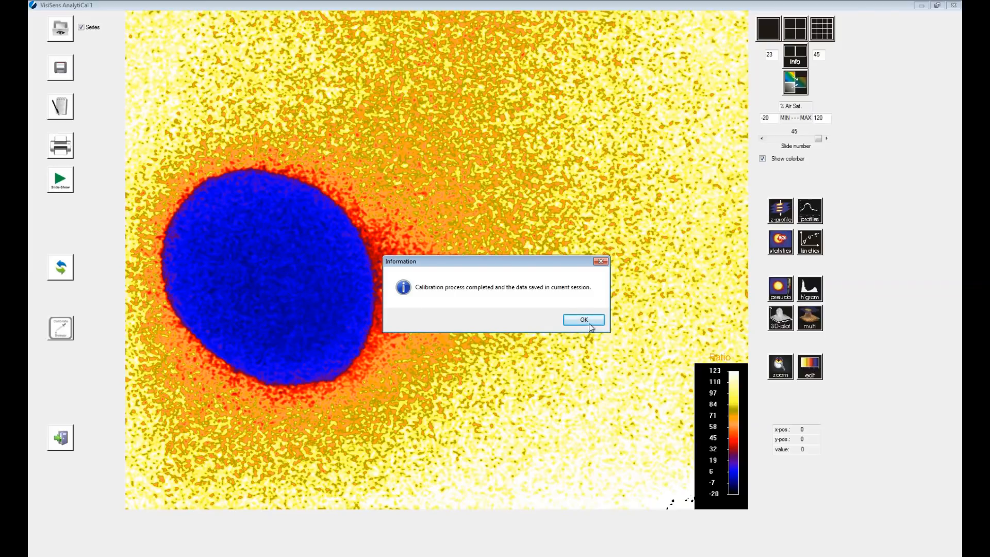
{"action": "left_click", "coordinate": [583, 319]}
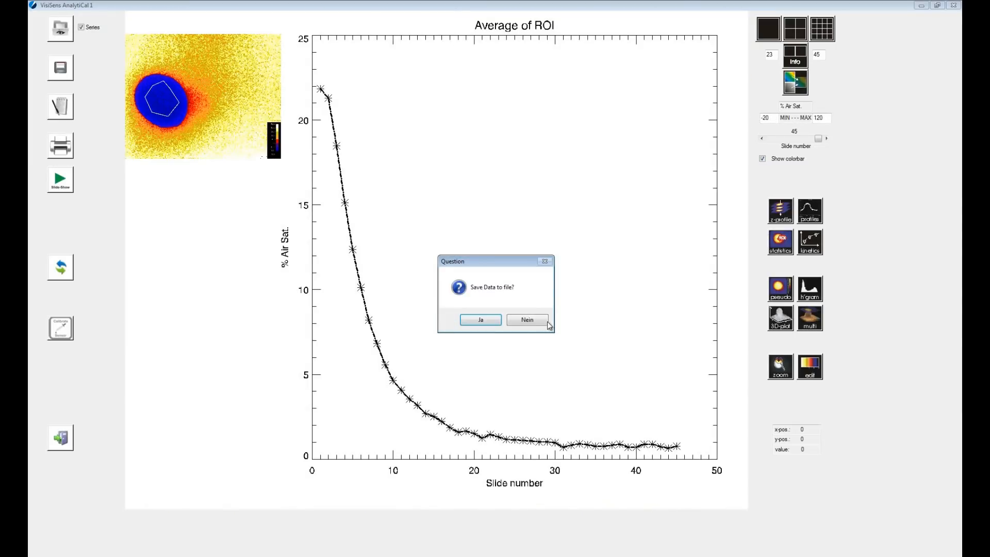
Keep the ROI z-profile plot on screen, answering Nein to saving the data to file.
{"action": "left_click", "coordinate": [527, 319]}
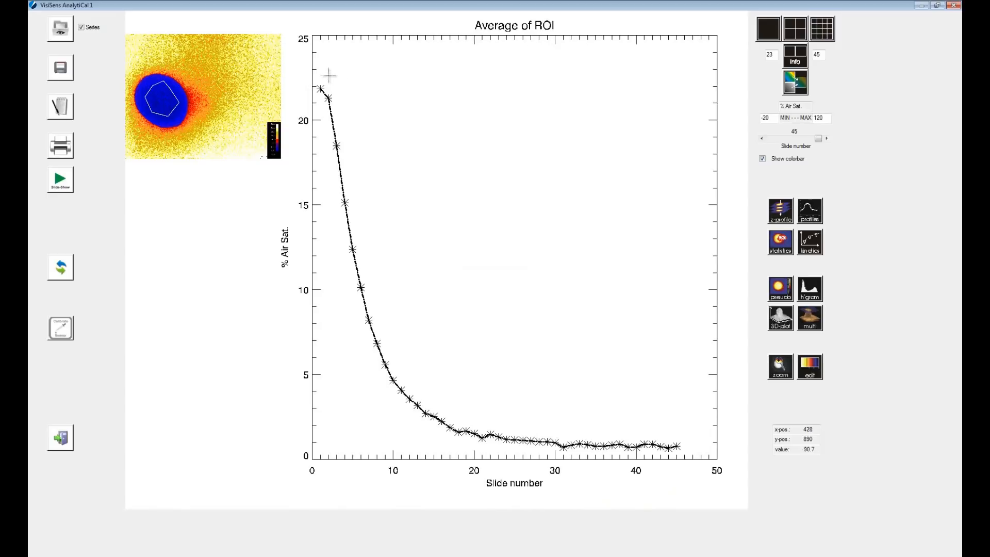
{"action": "mouse_move", "coordinate": [365, 221]}
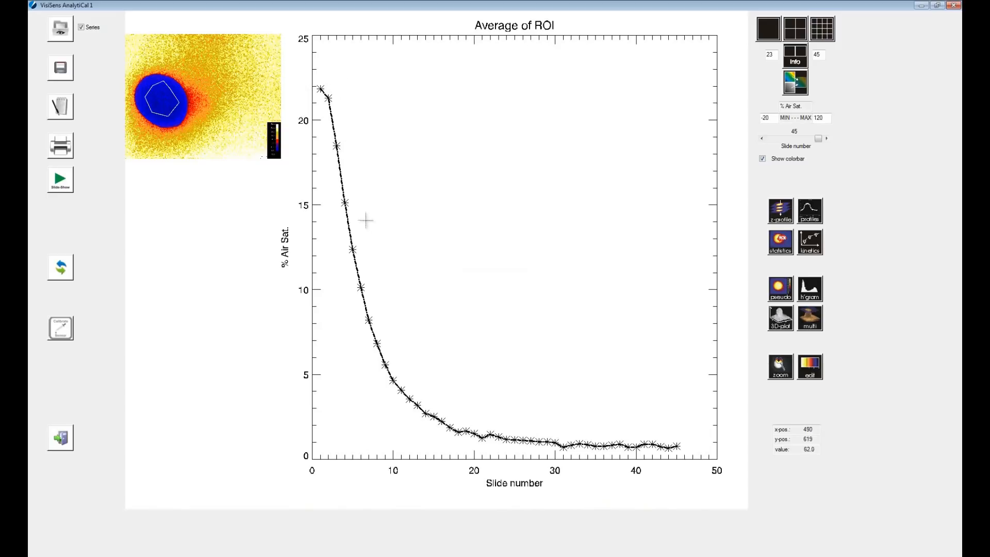